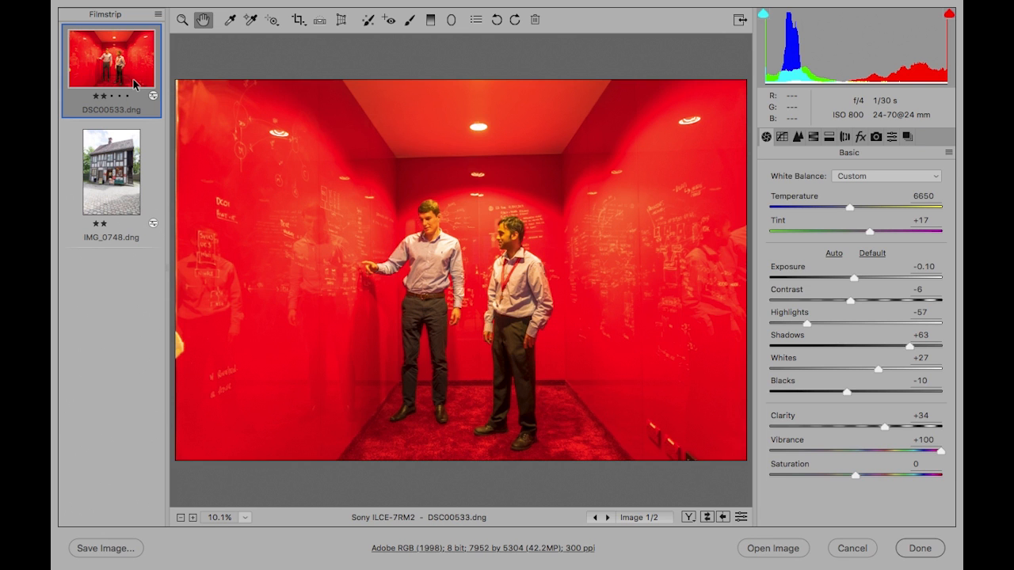
- Select the red room photo, review the Transform Upright modes and pick Guided Upright
click(111, 172)
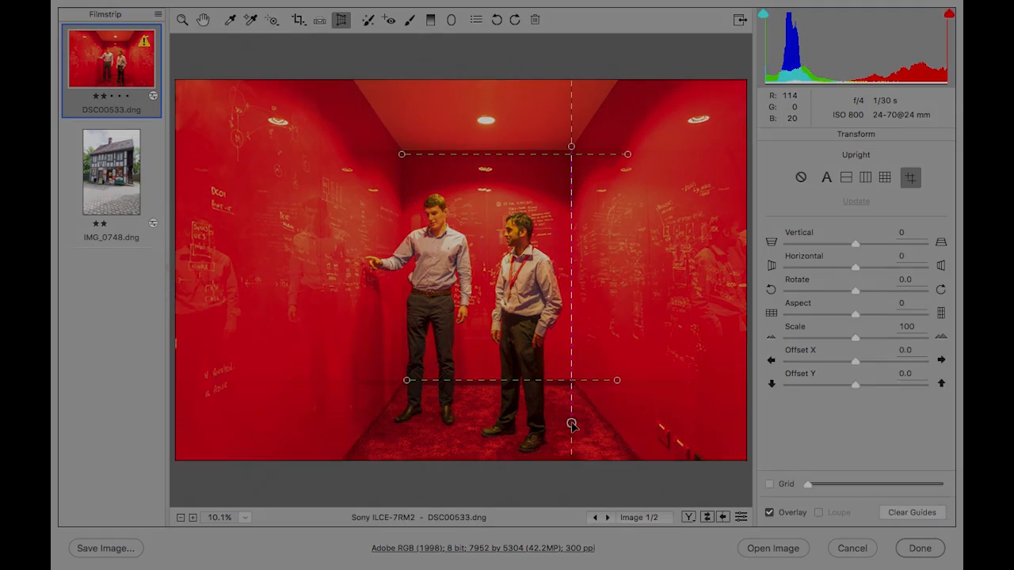
click(780, 137)
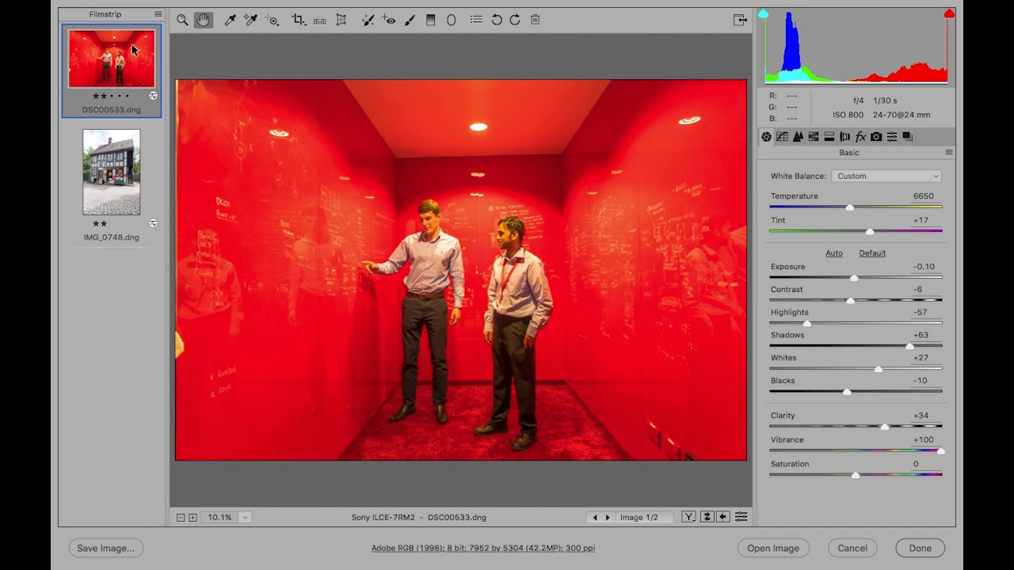
mouse_move(241, 45)
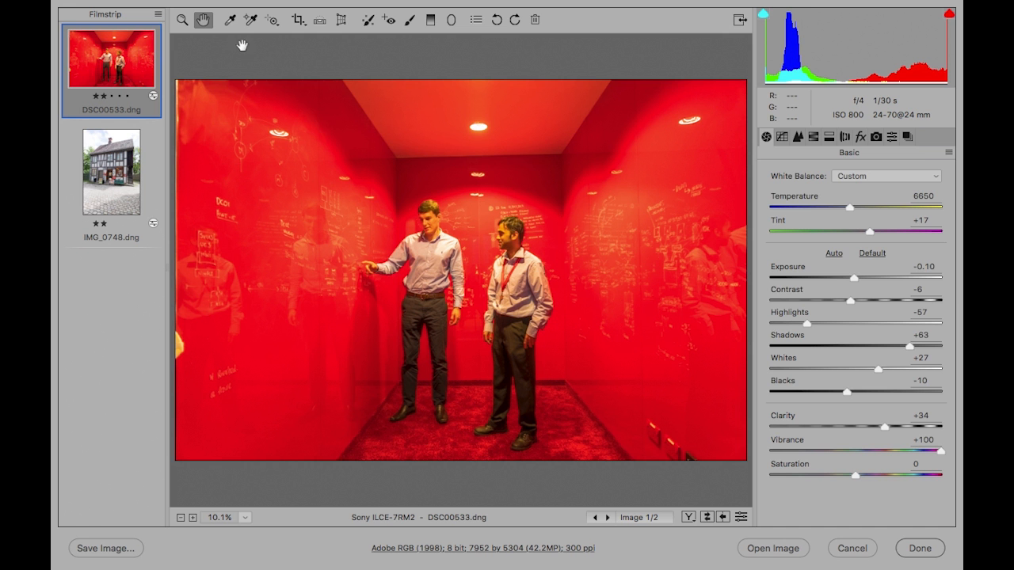
click(340, 20)
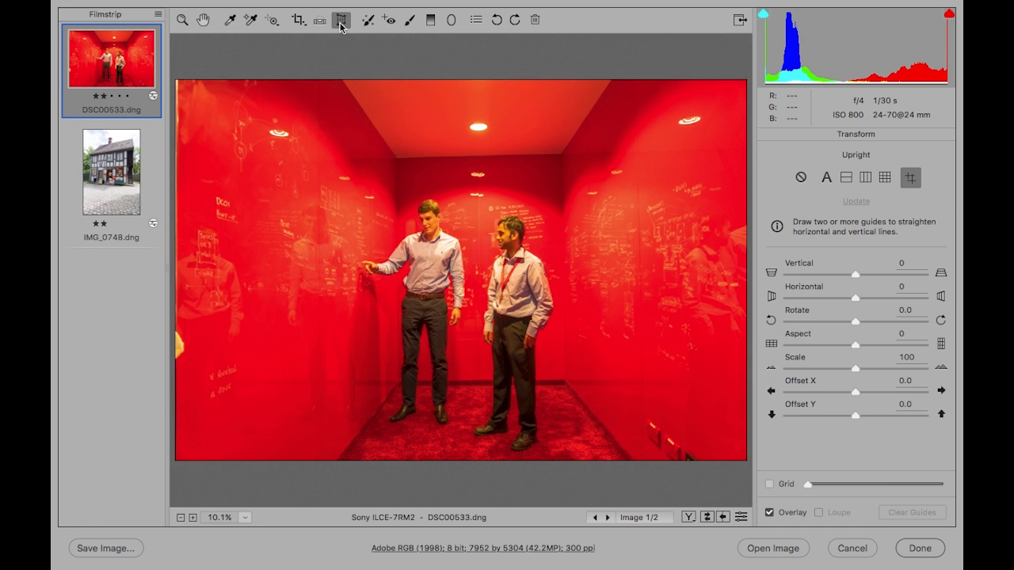
mouse_move(576, 87)
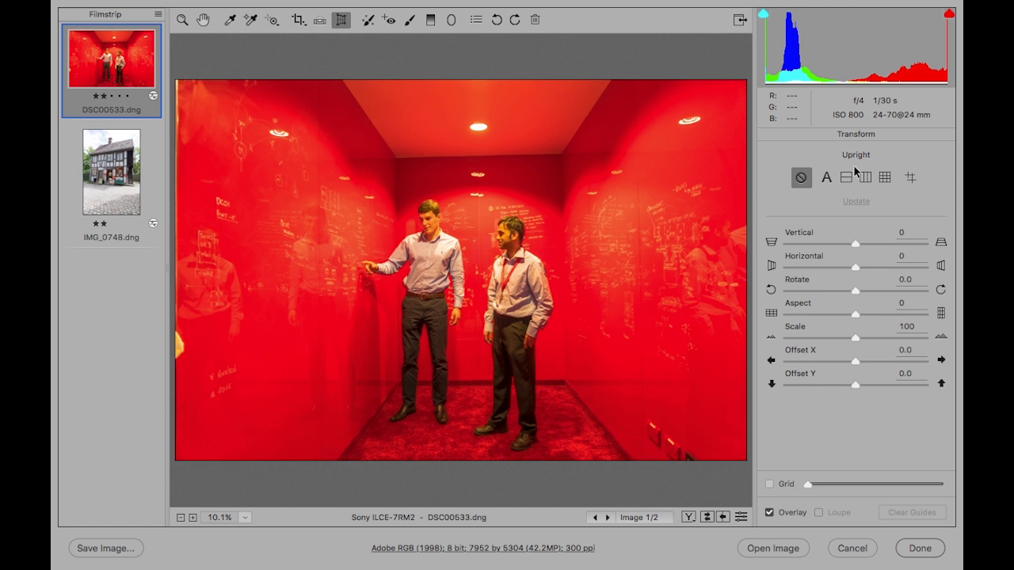
click(826, 176)
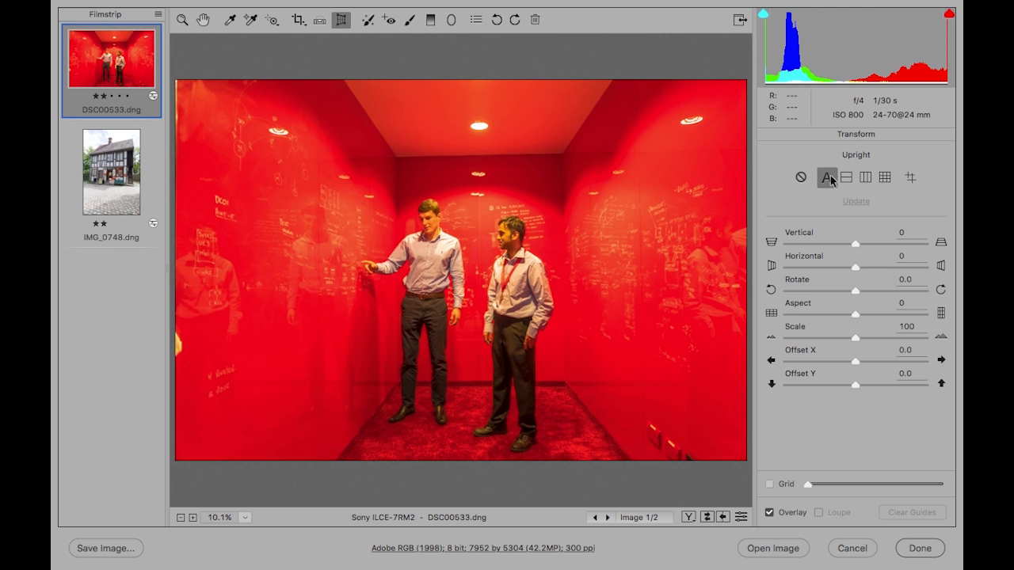
click(846, 177)
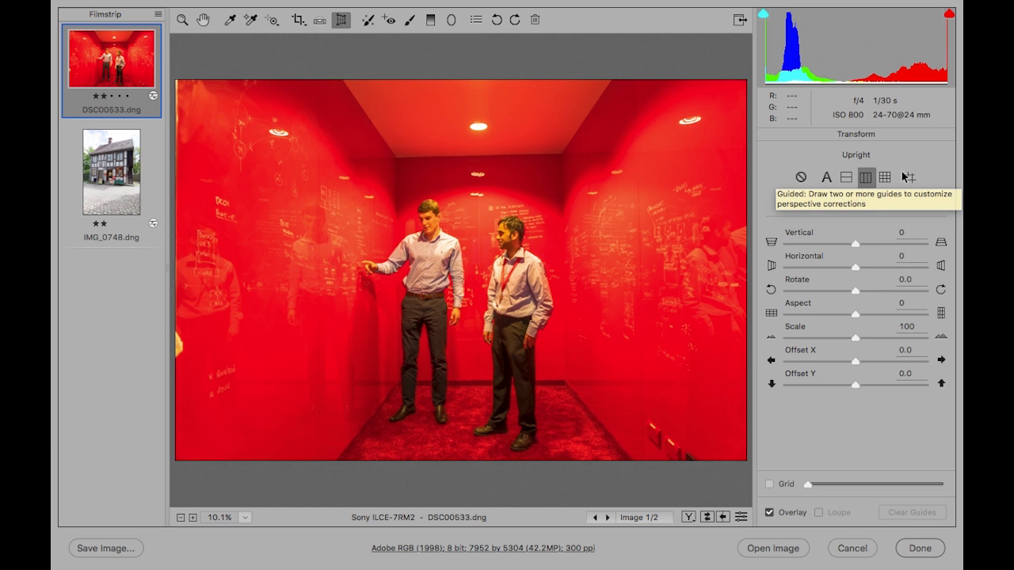
click(909, 176)
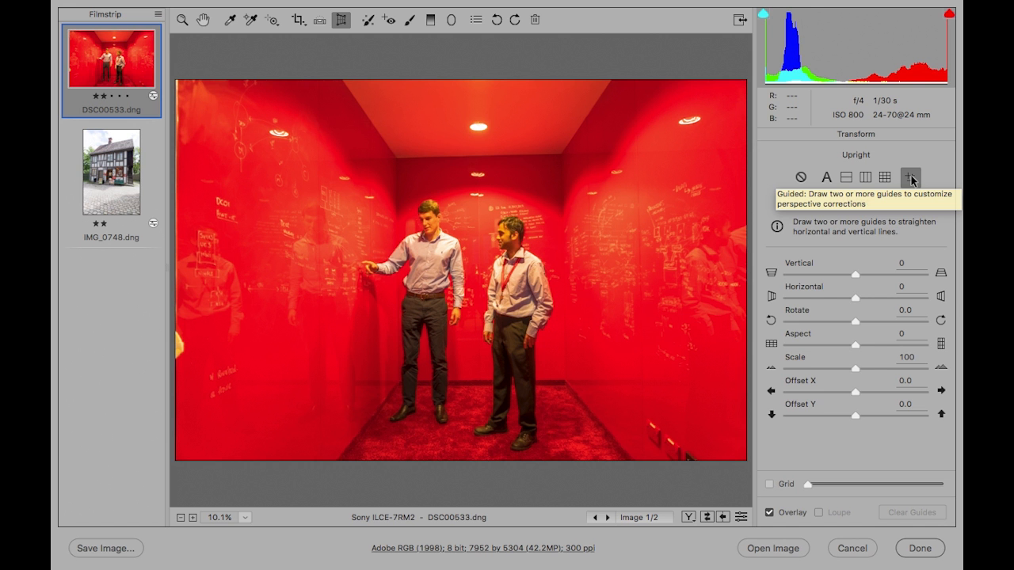
- Draw guides along the red room's back wall ceiling edge, floor edge and corners
click(911, 177)
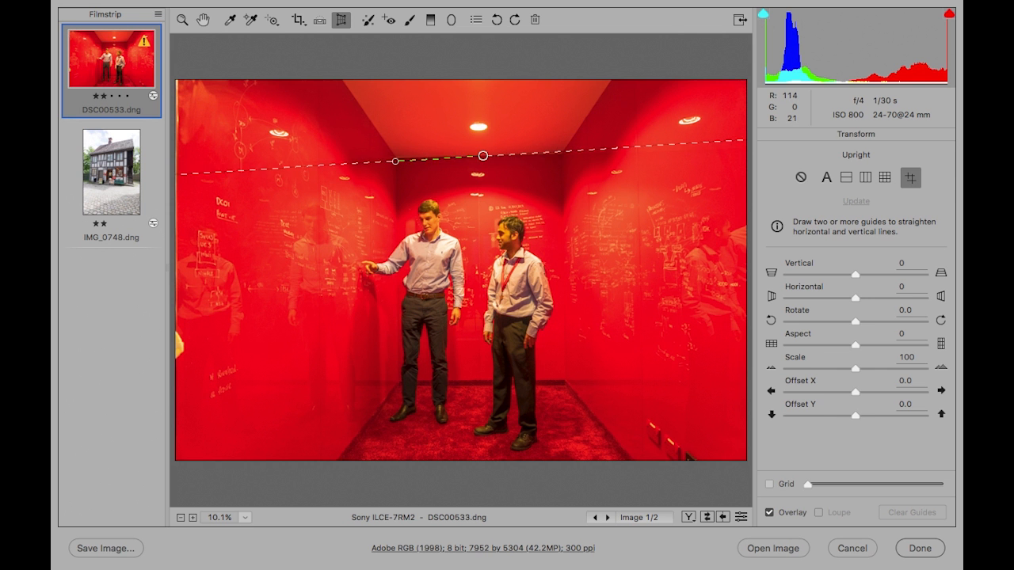
drag(483, 155, 617, 152)
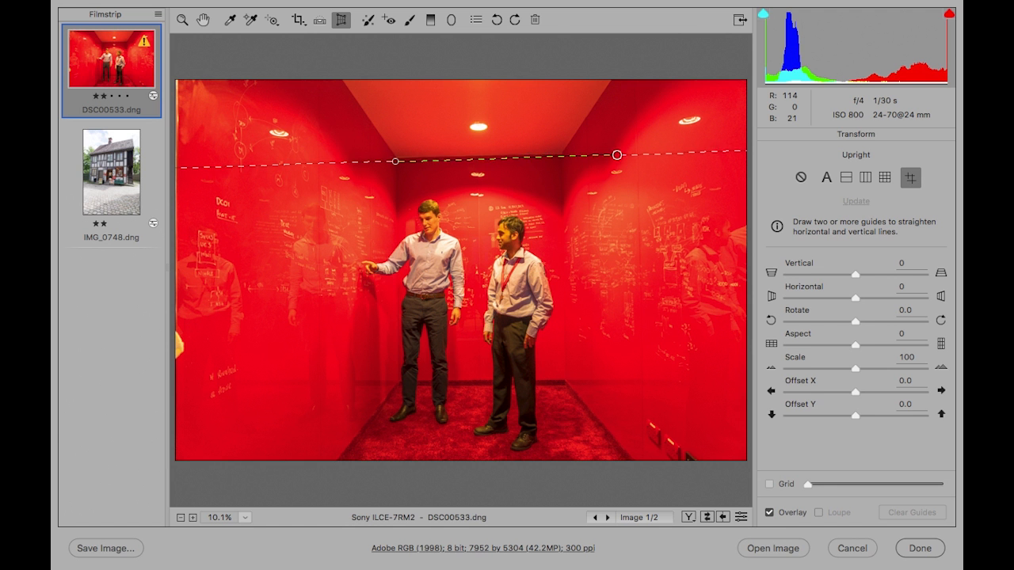
drag(617, 153, 617, 156)
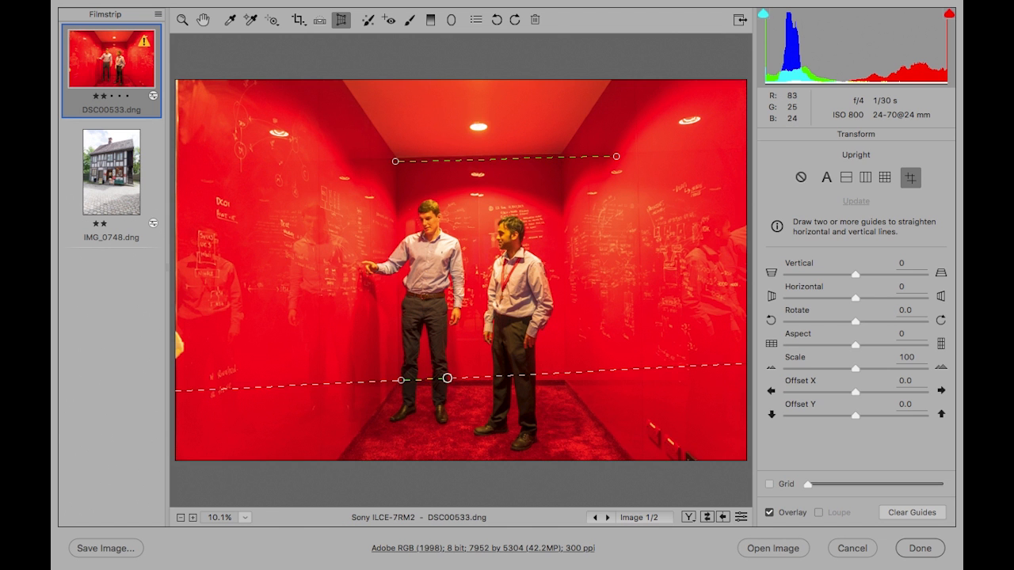
drag(448, 379, 607, 379)
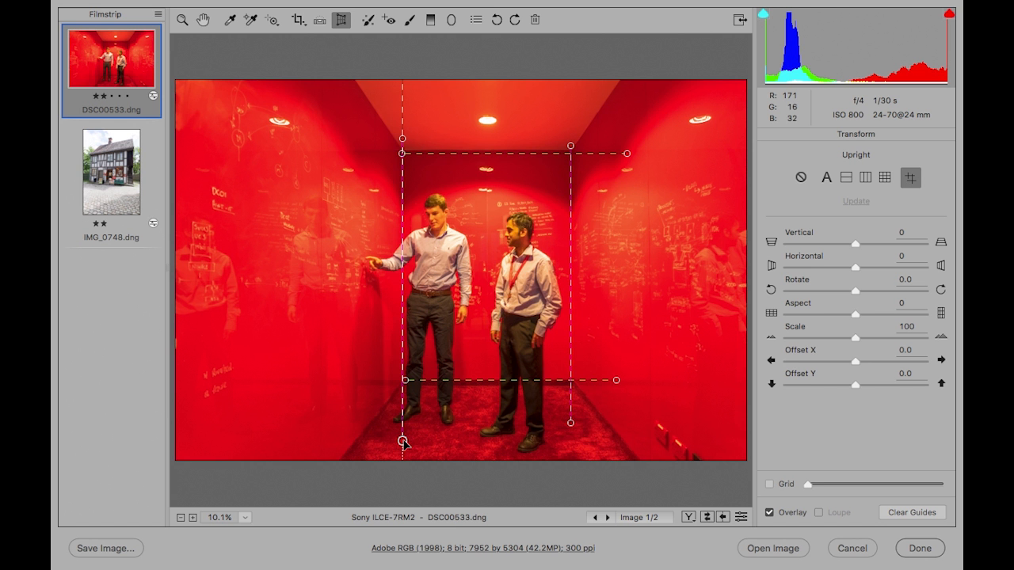
- Open the timber house photo and preview the Auto and Level upright corrections
click(111, 171)
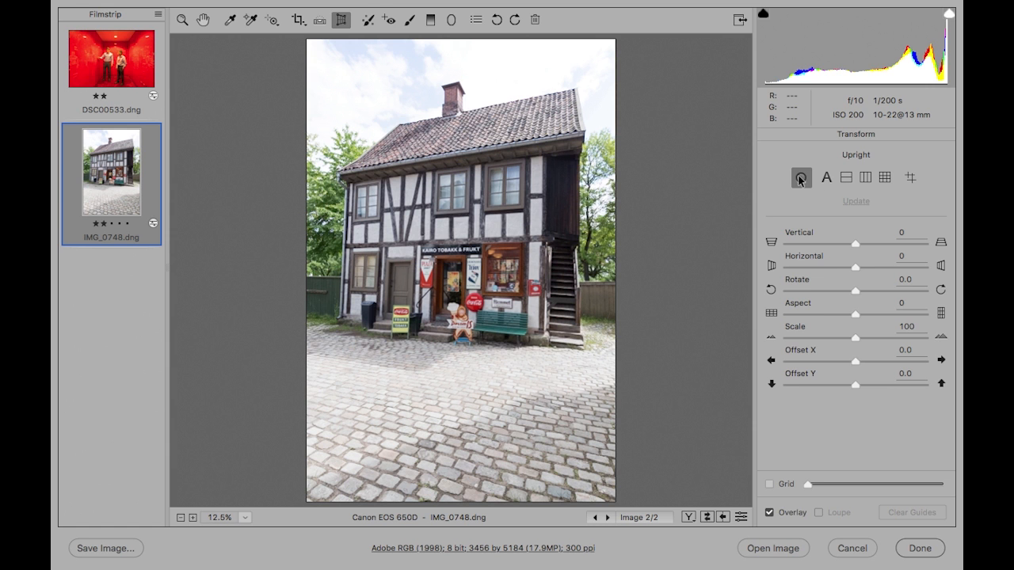
mouse_move(826, 176)
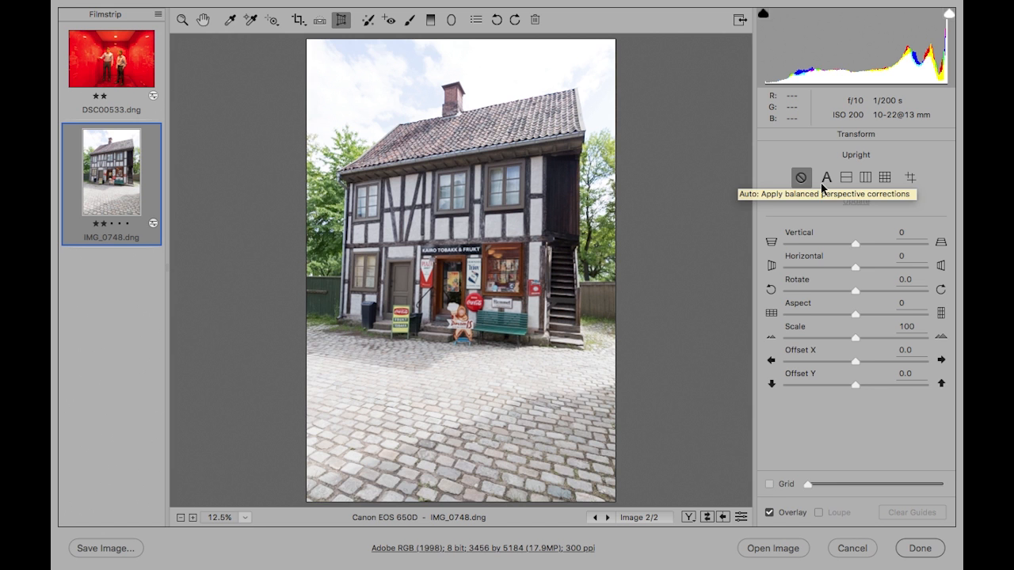
click(826, 177)
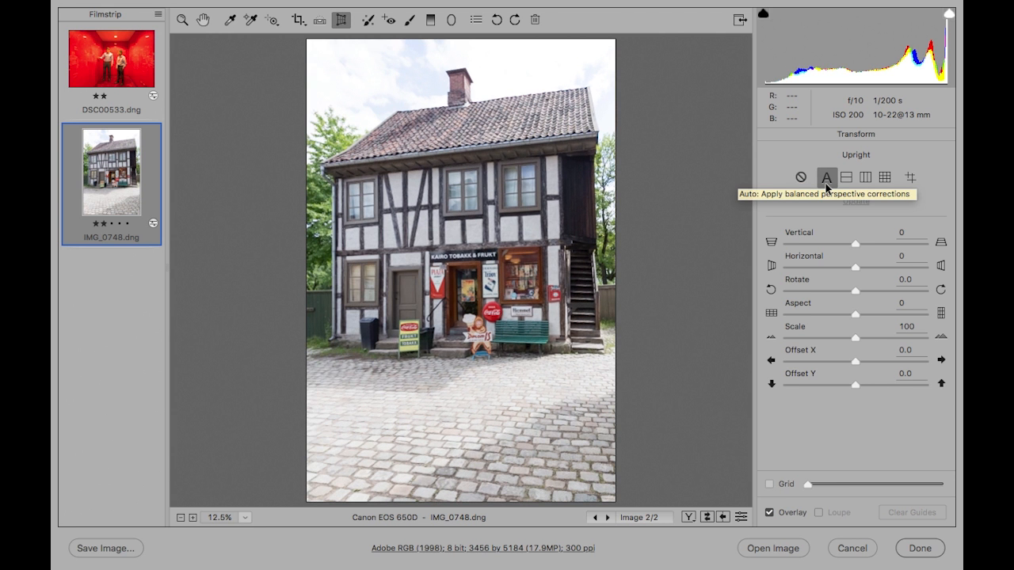
click(826, 177)
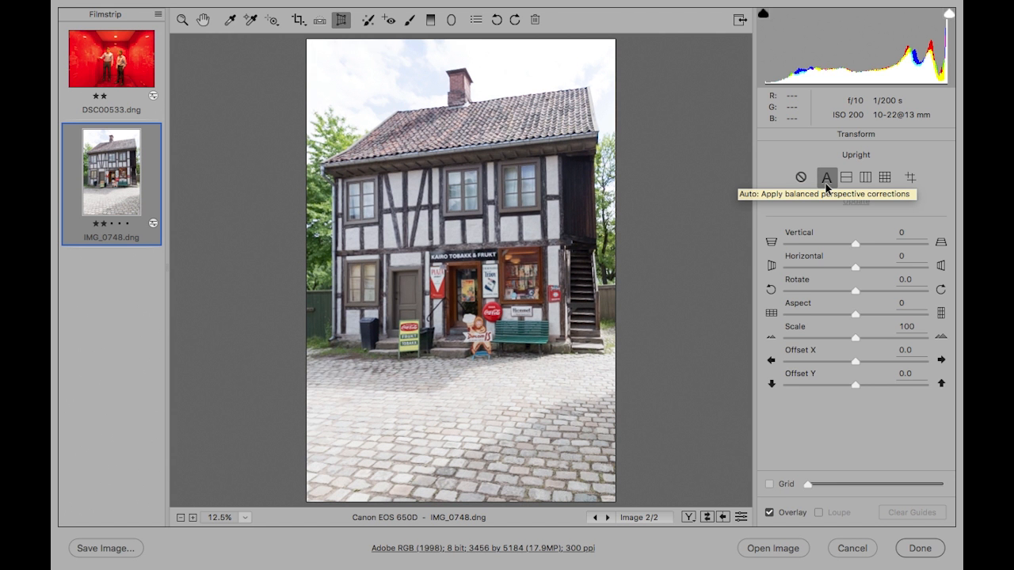
mouse_move(846, 177)
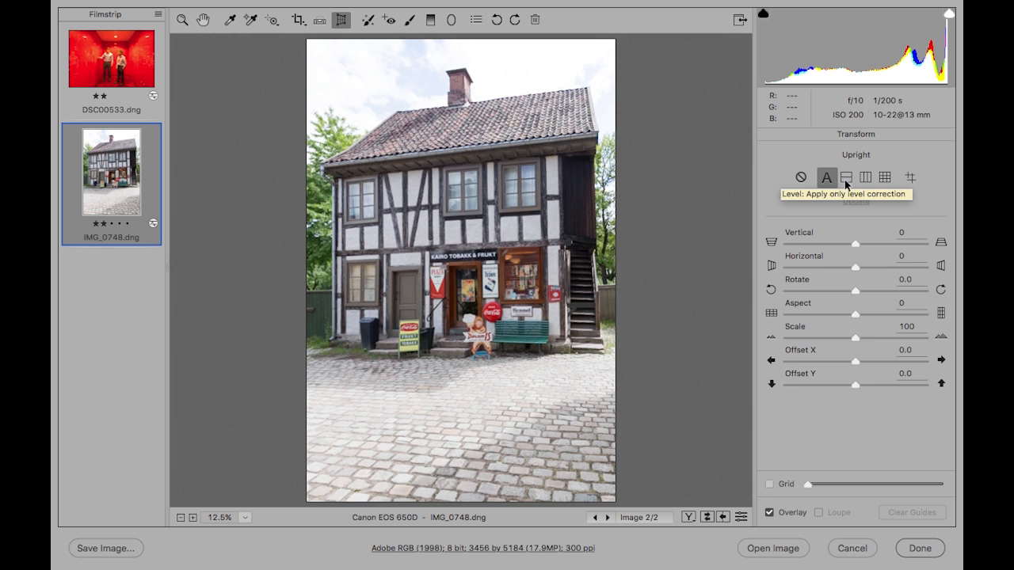
click(846, 177)
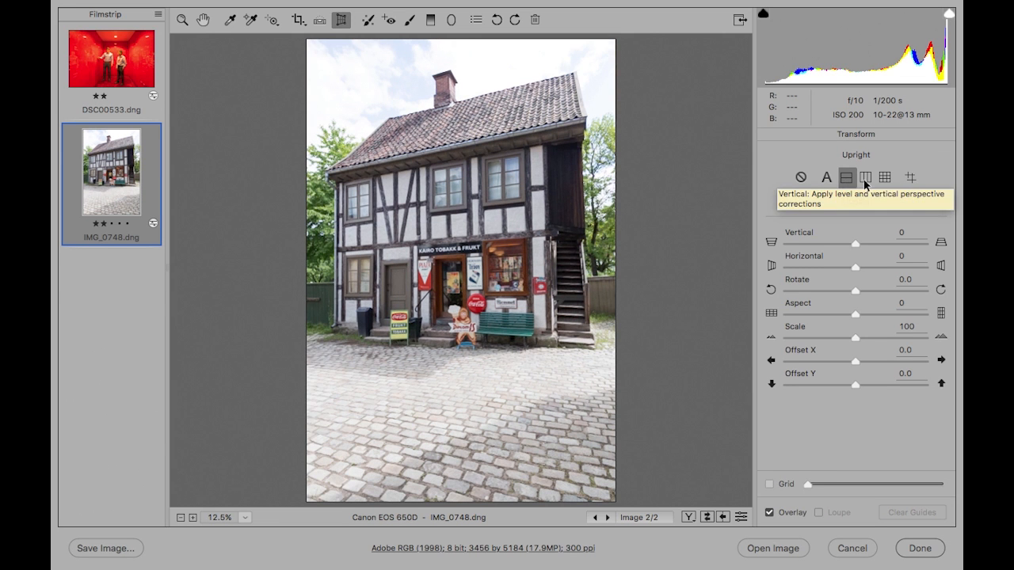
- Preview the Vertical and Full upright corrections, then choose Guided Upright
click(865, 176)
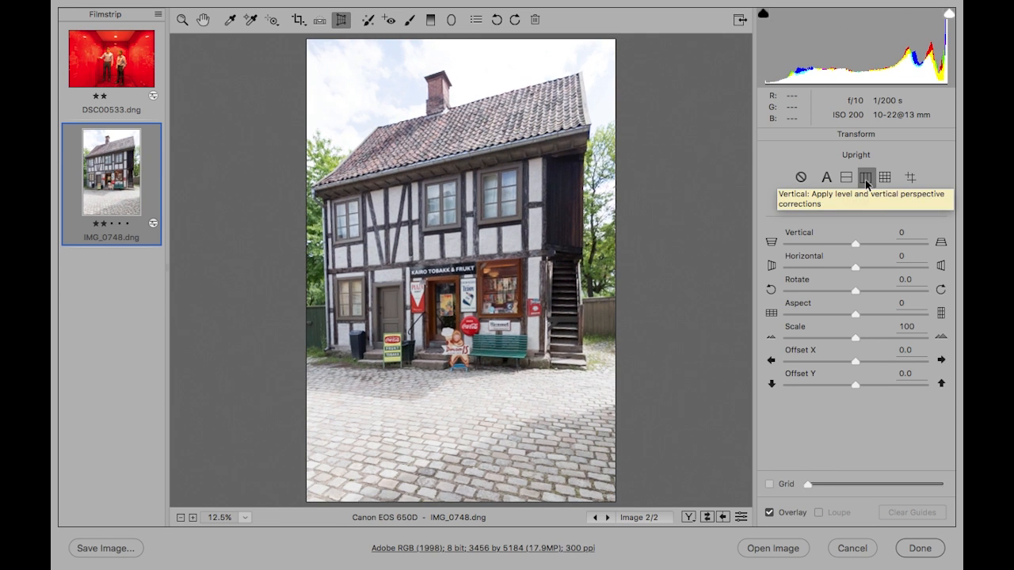
click(866, 177)
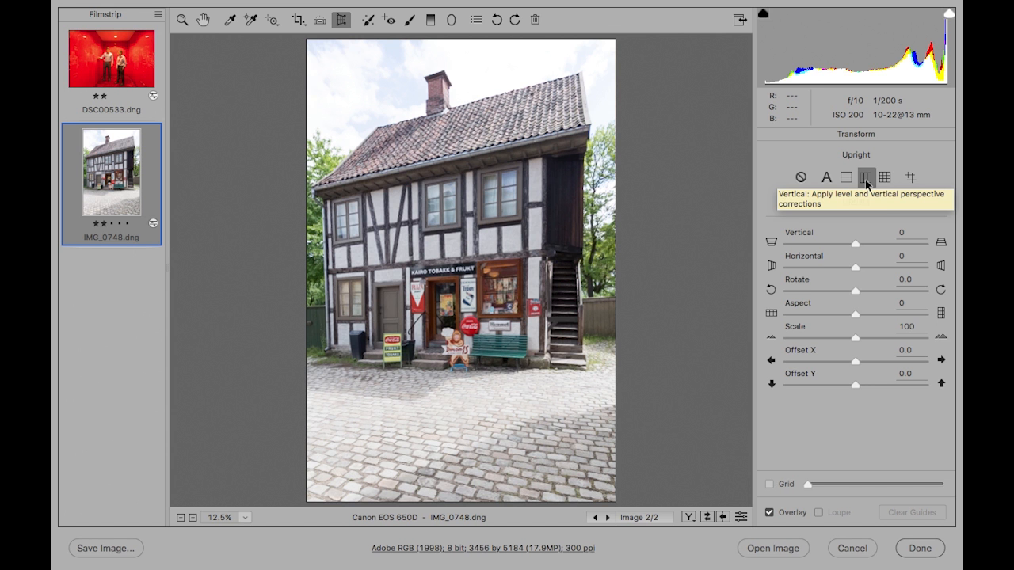
click(886, 177)
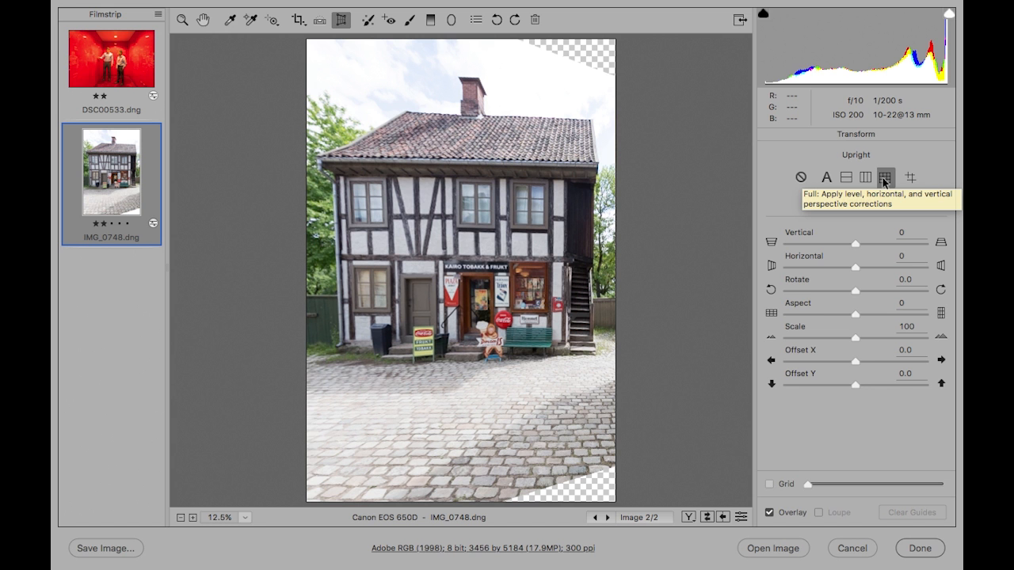
click(884, 176)
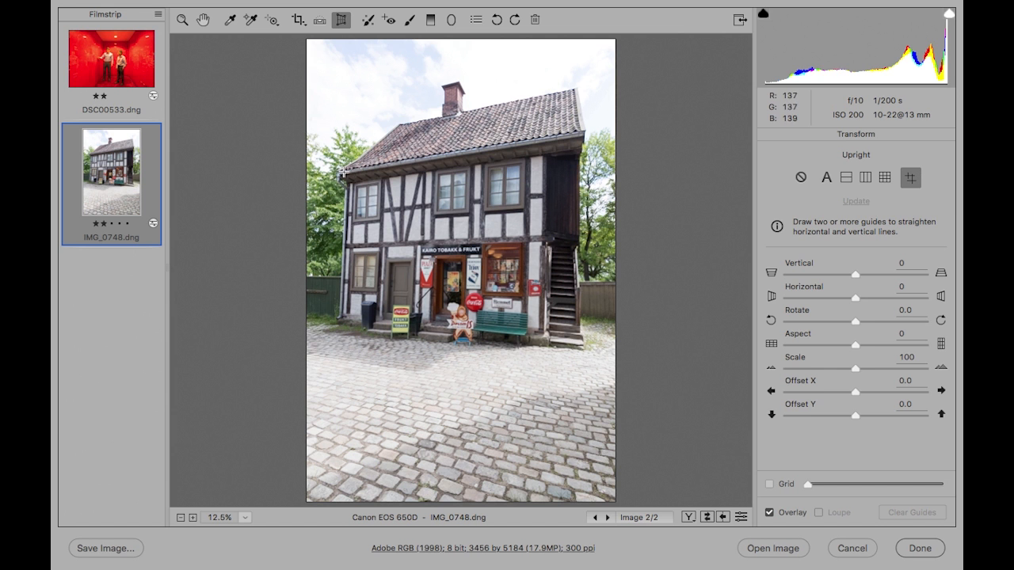
- Draw guides along the house's roof eaves, its base line and a side wall
drag(342, 174, 580, 137)
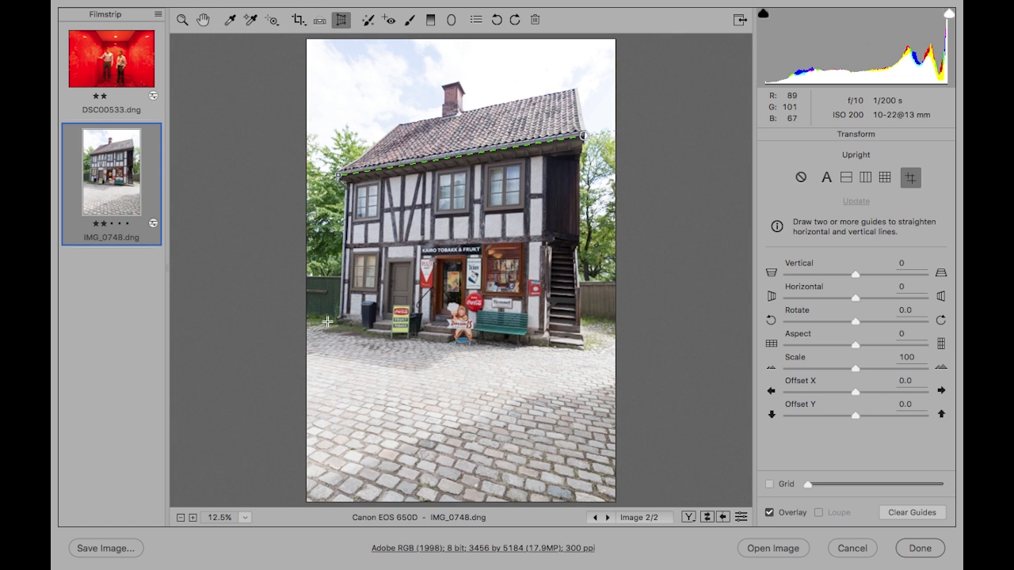
drag(337, 324, 605, 364)
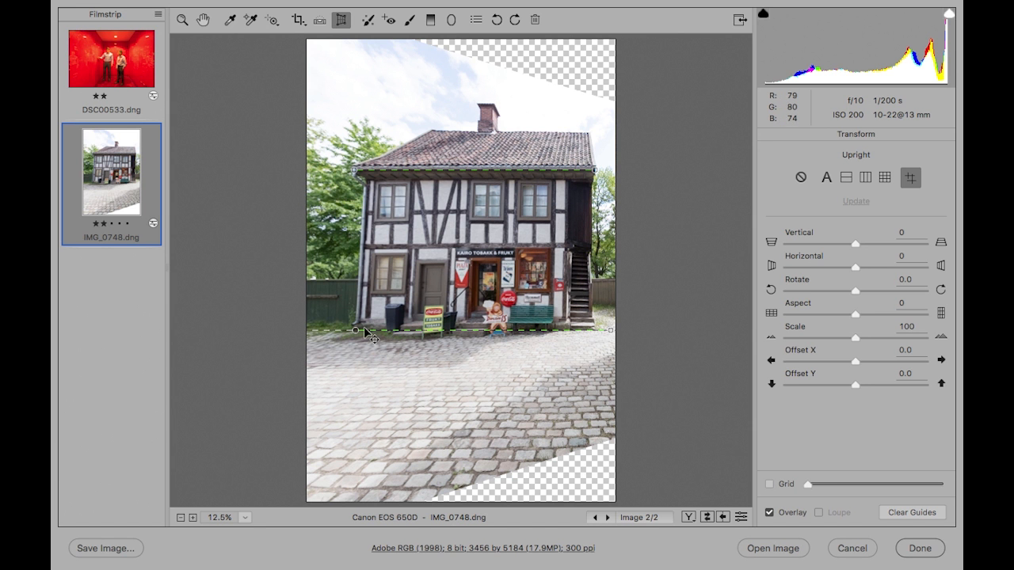
drag(357, 331, 384, 121)
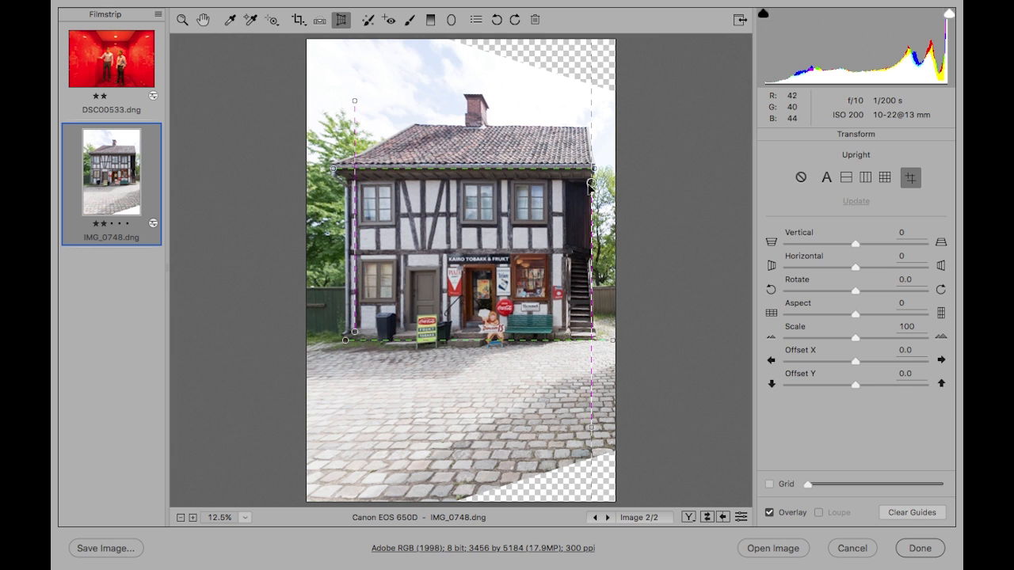
mouse_move(591, 187)
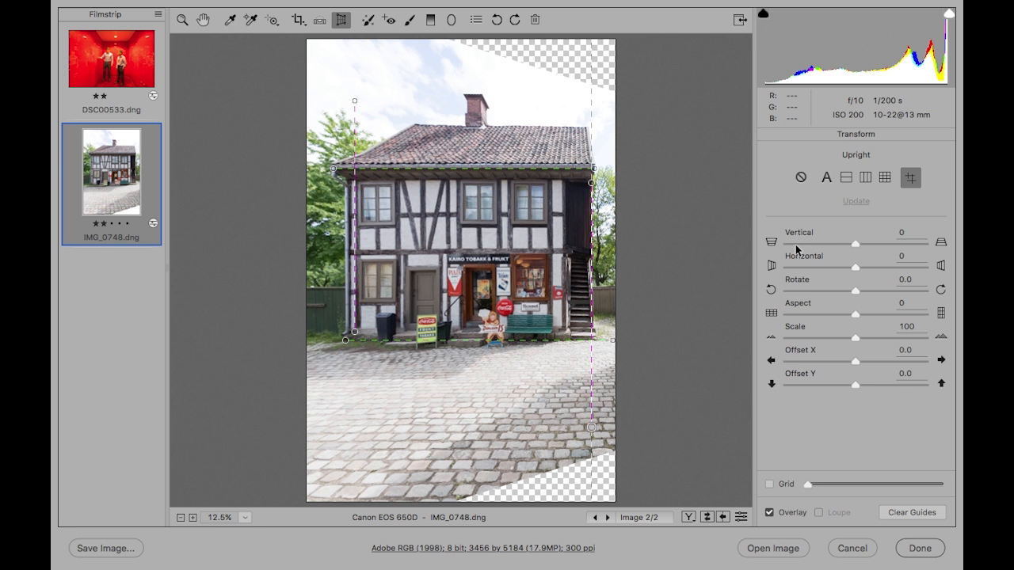
- Drag the Vertical slider to about +23, back down, and settle at +14
drag(856, 243, 871, 243)
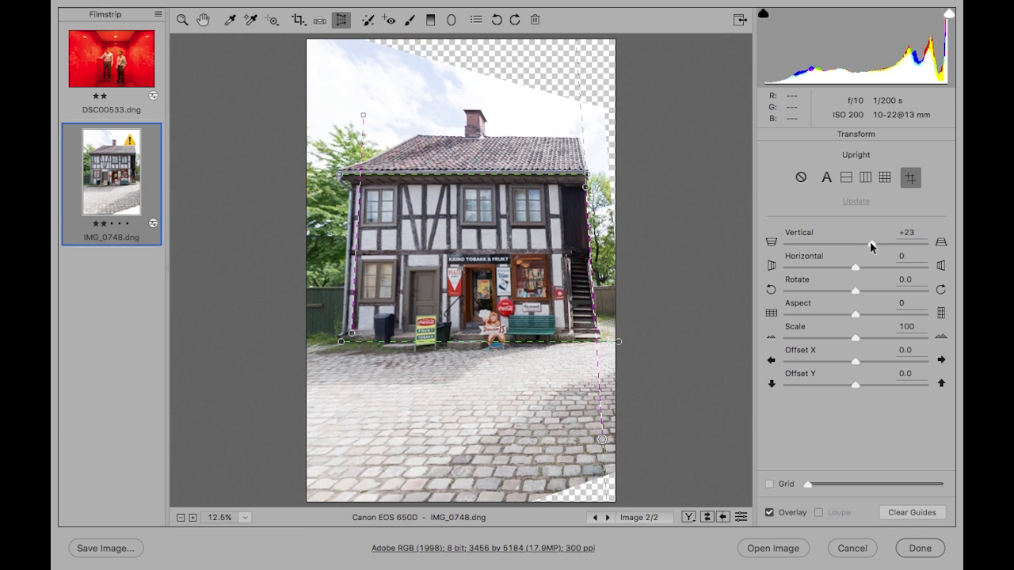
drag(871, 244, 865, 244)
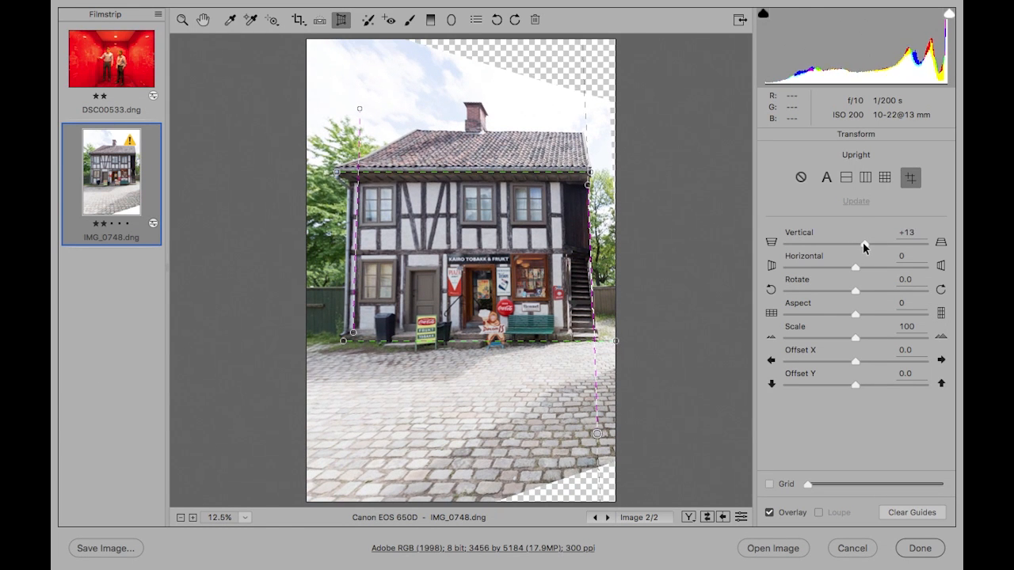
drag(864, 247, 865, 247)
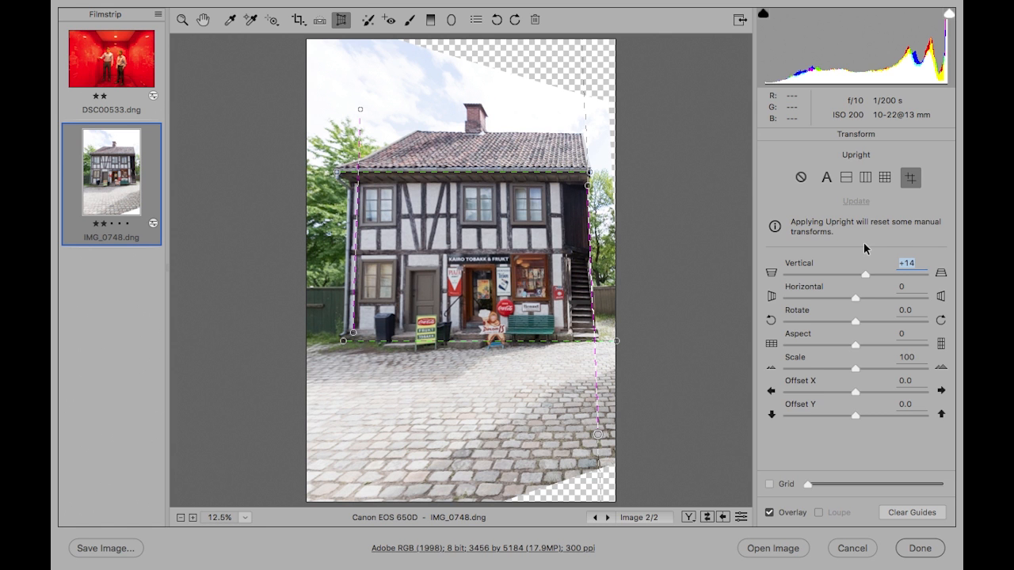
mouse_move(871, 275)
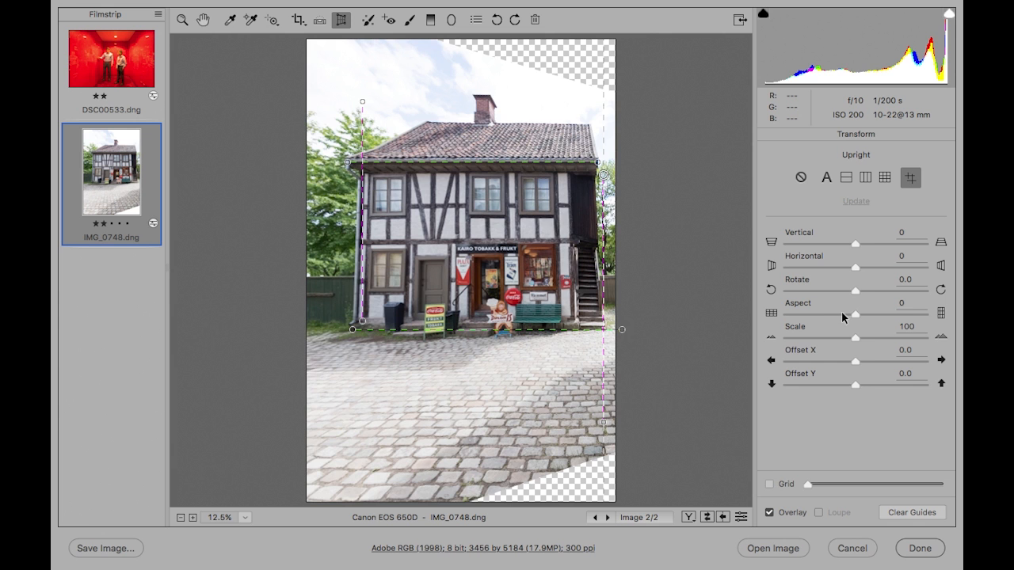
- Raise Aspect to +48, try Scale 96, and return Offset X to zero
drag(854, 314, 900, 315)
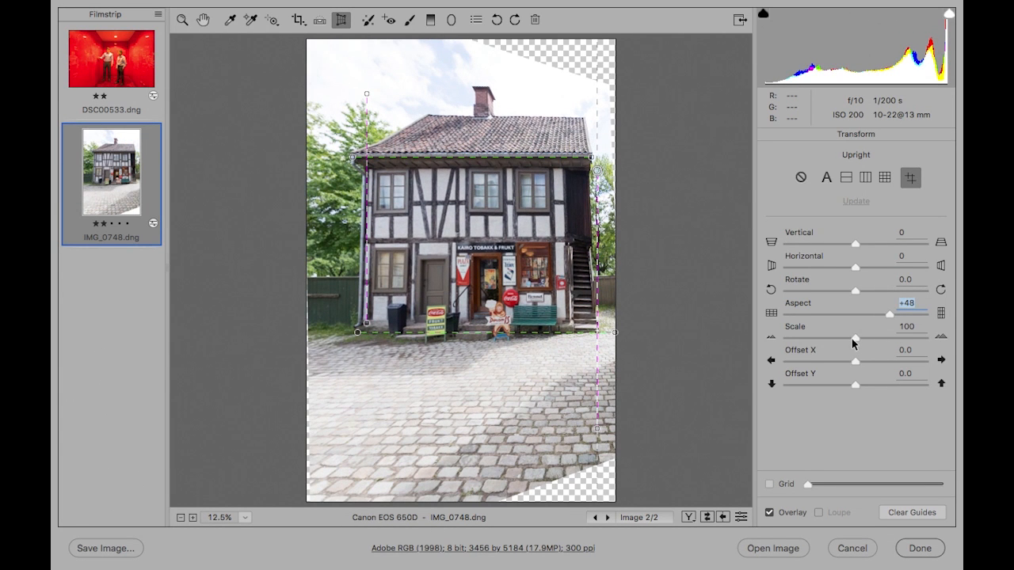
drag(856, 338, 851, 339)
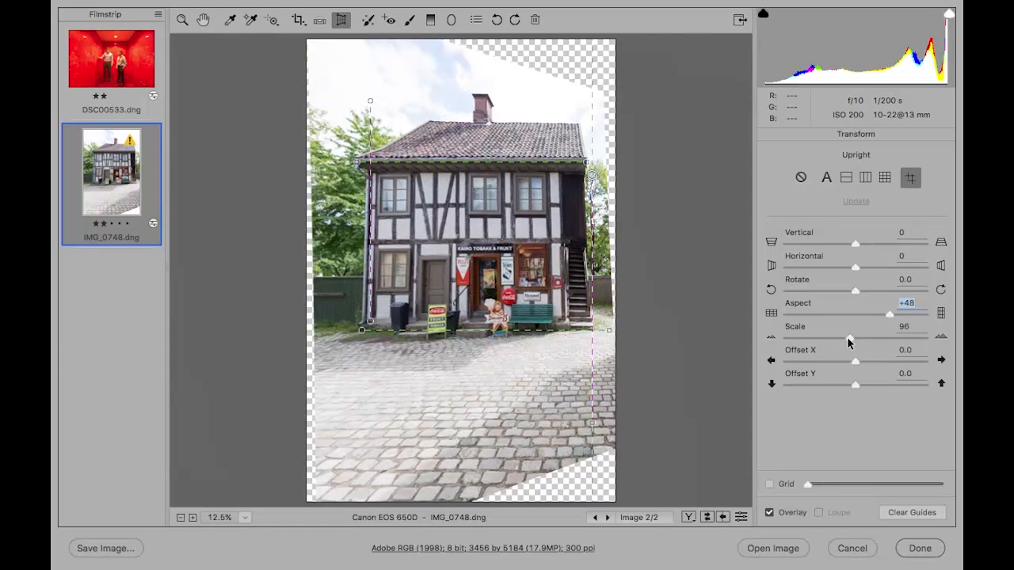
click(904, 327)
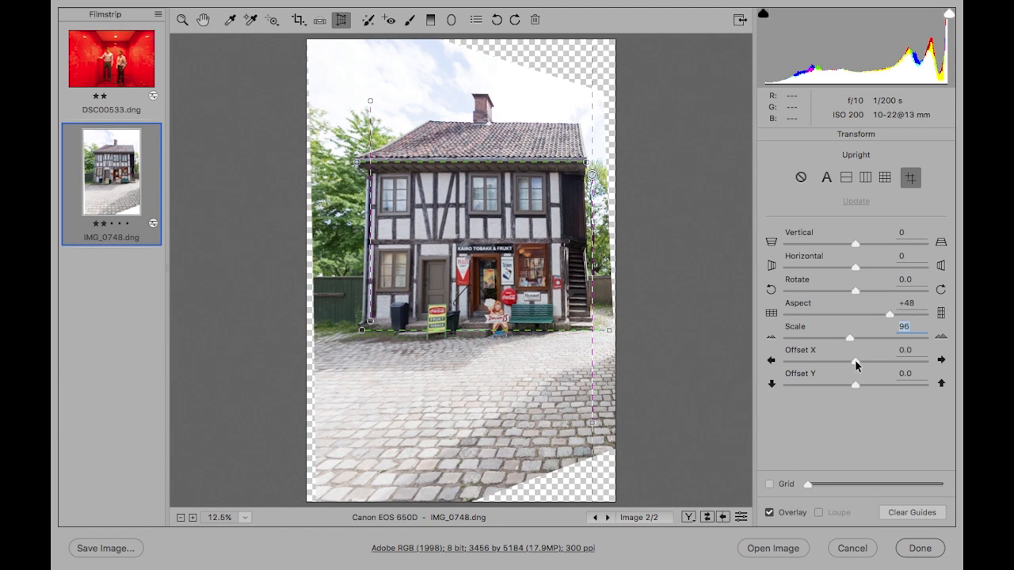
drag(855, 361, 857, 360)
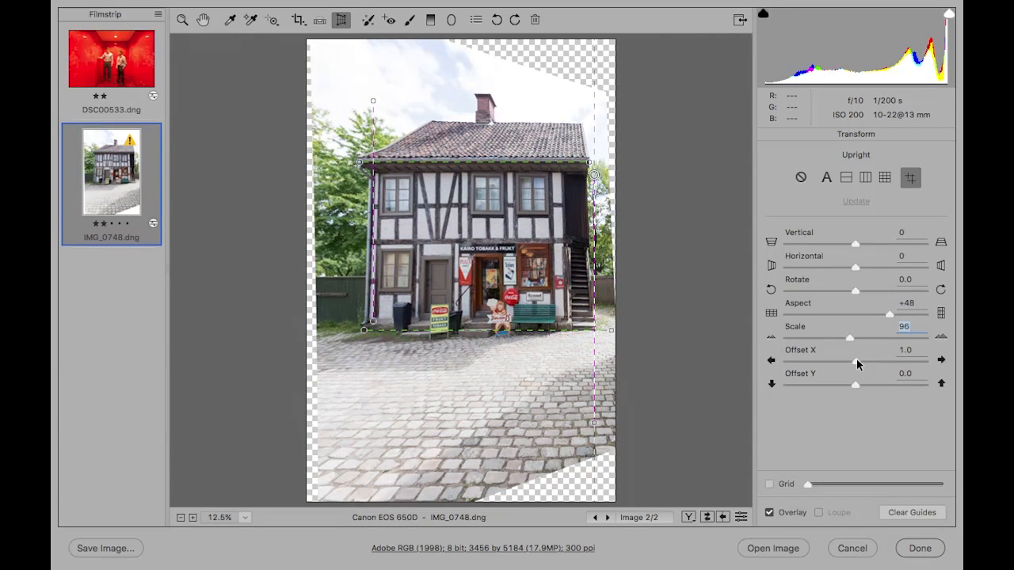
drag(851, 359, 856, 359)
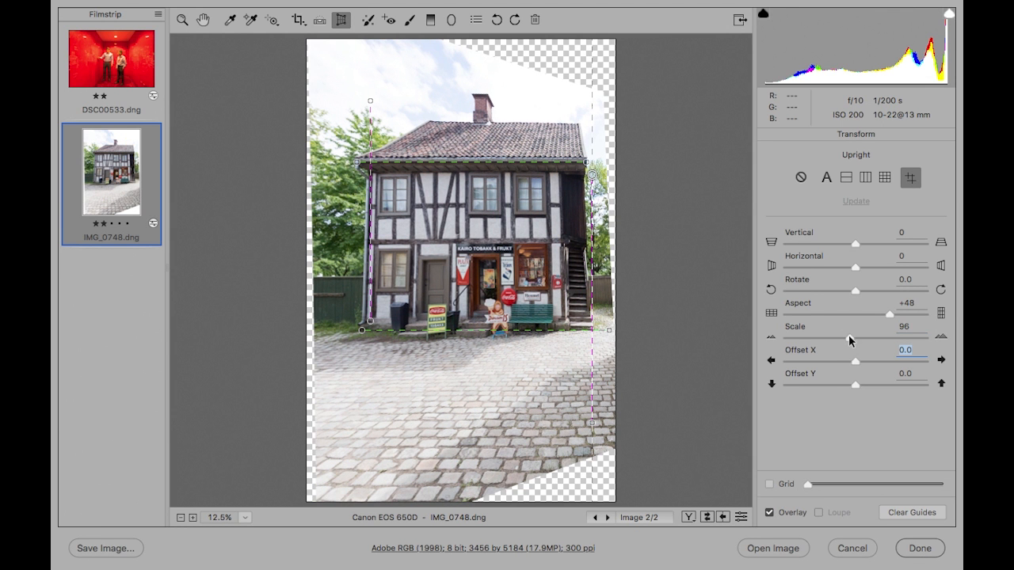
- Set Scale to 102, Offset X to -1.0 and Offset Y to -2.0
drag(855, 336, 889, 337)
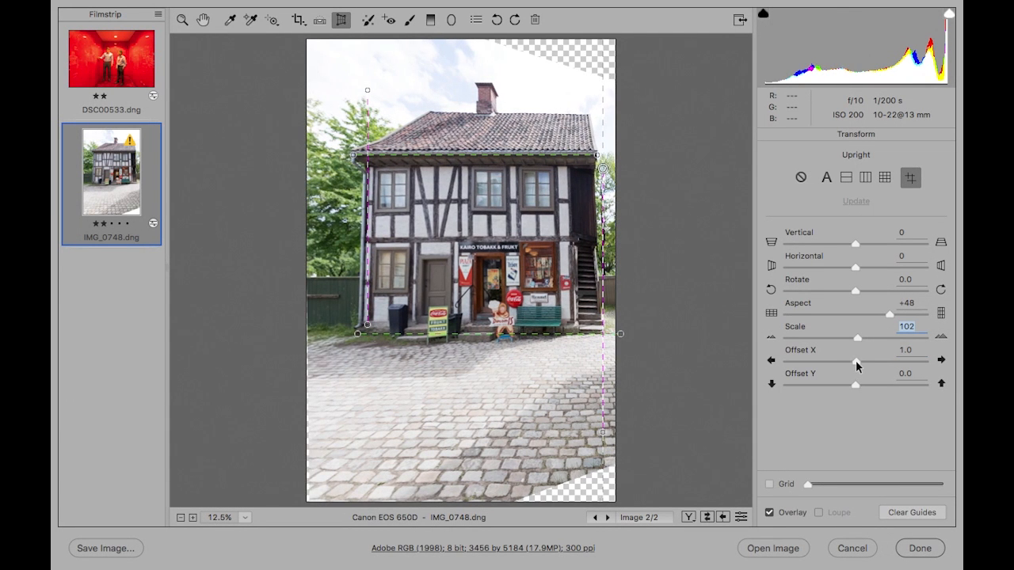
drag(860, 359, 854, 360)
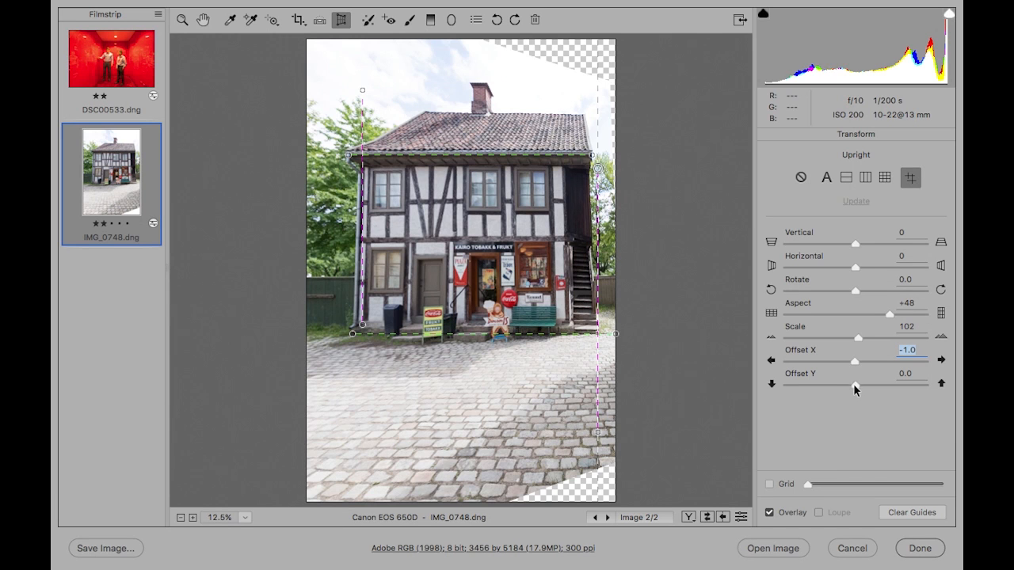
drag(854, 384, 854, 386)
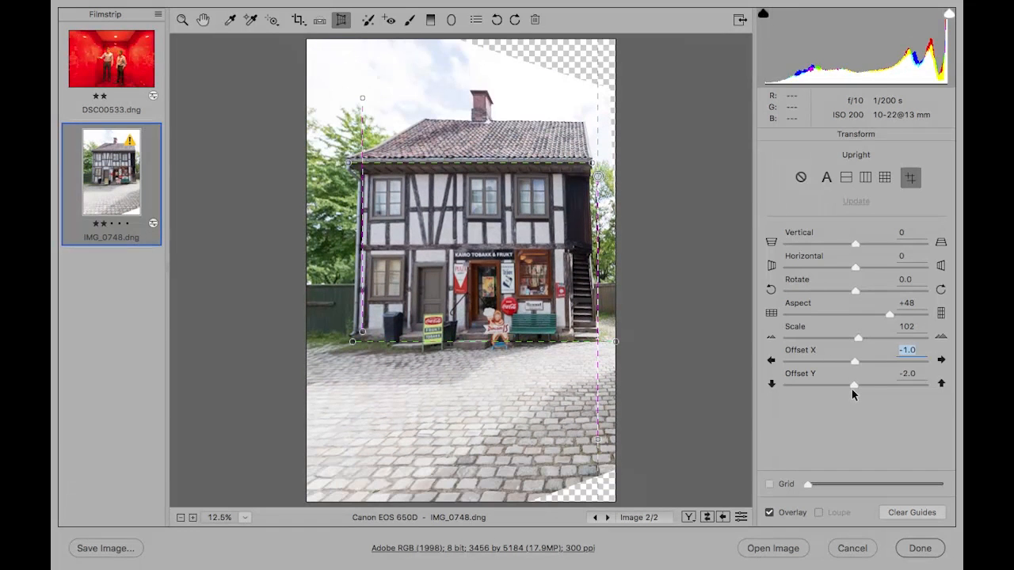